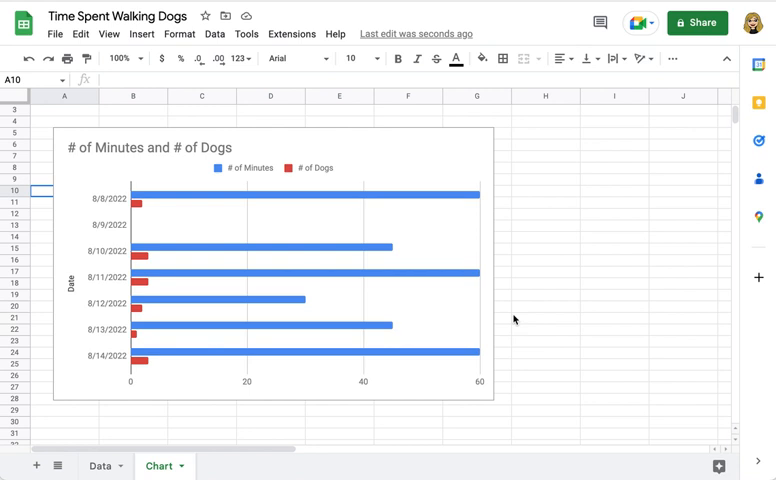
mouse_move(370, 252)
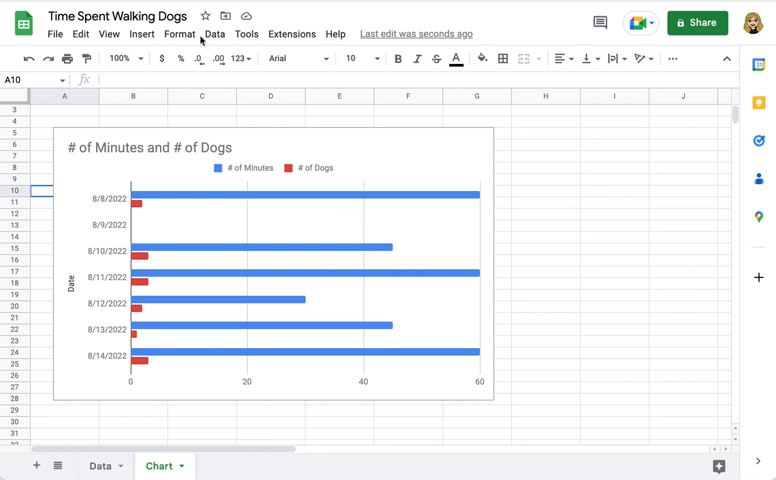
Bring up the Format menu to reach the Theme option
click(180, 32)
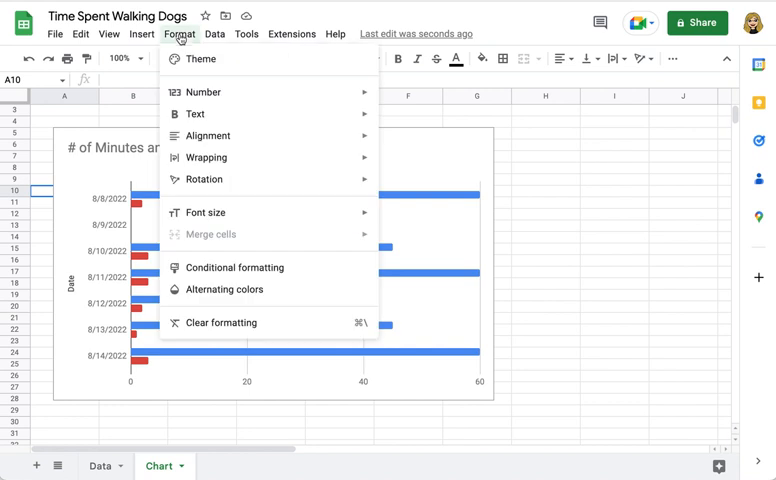
mouse_move(200, 60)
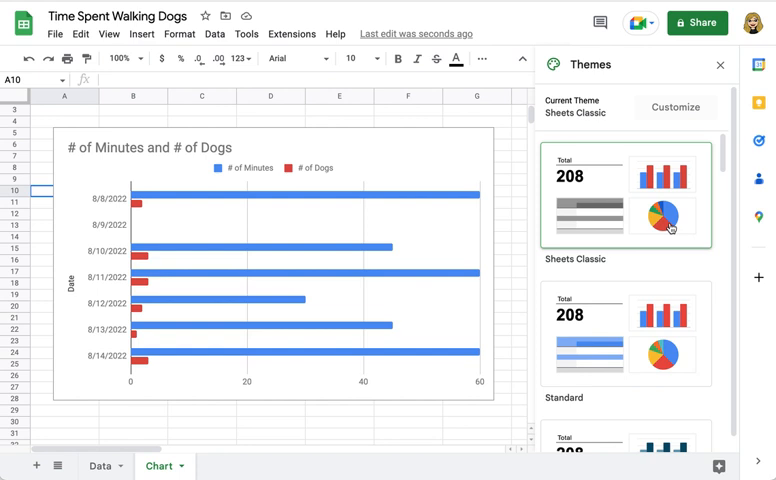
mouse_move(558, 212)
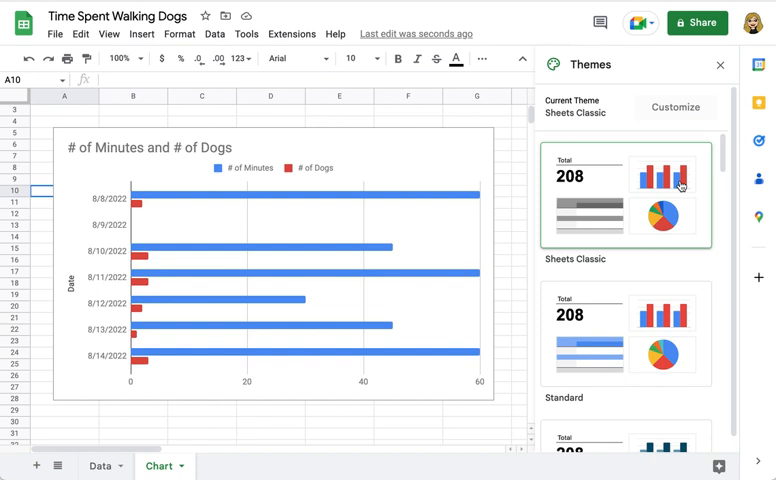
mouse_move(638, 186)
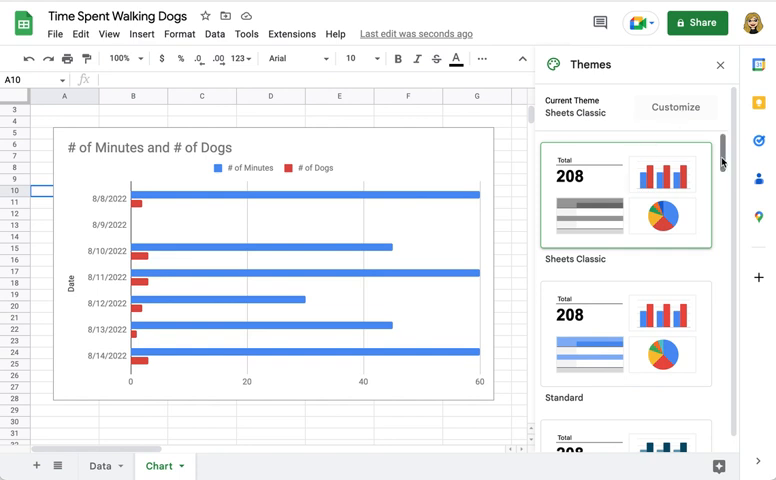
scroll(down, 3)
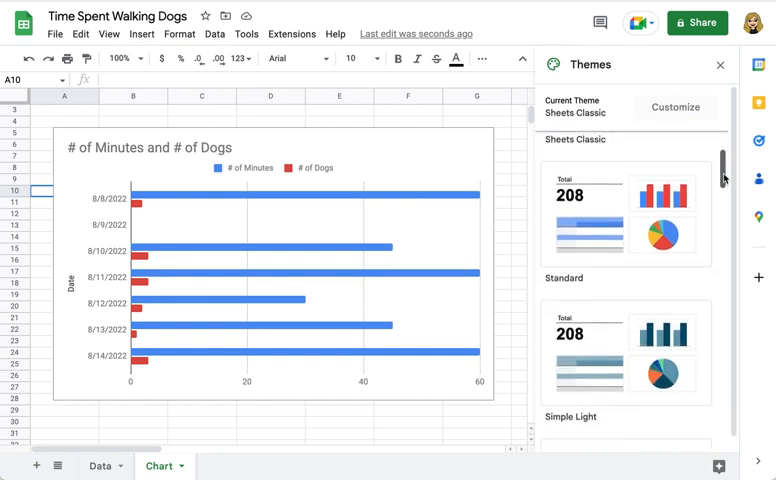
scroll(down, 3)
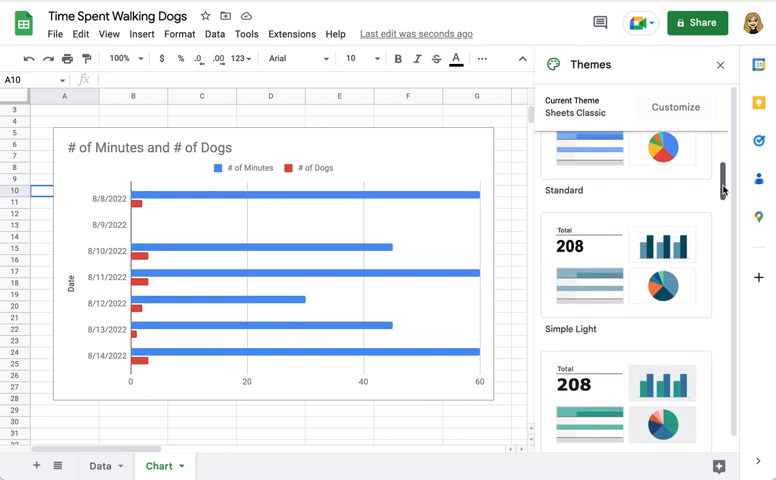
scroll(down, 3)
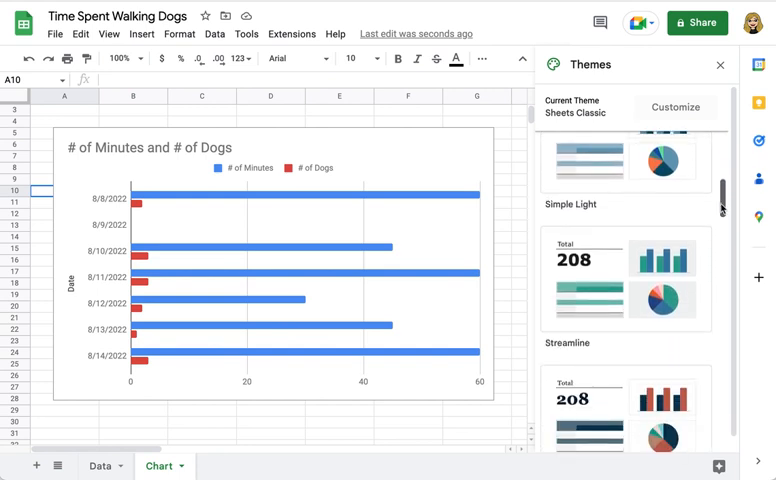
scroll(down, 3)
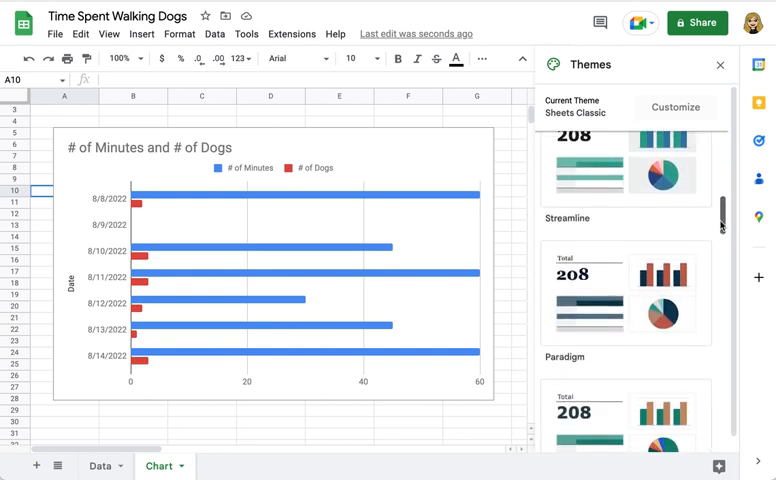
scroll(down, 3)
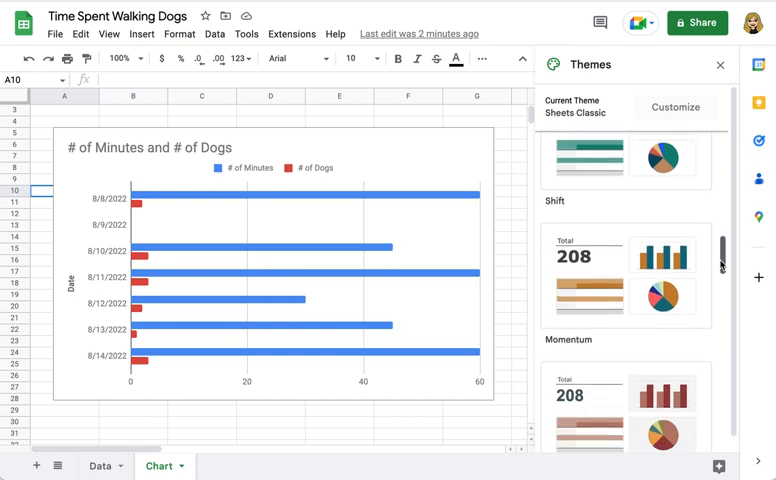
scroll(down, 3)
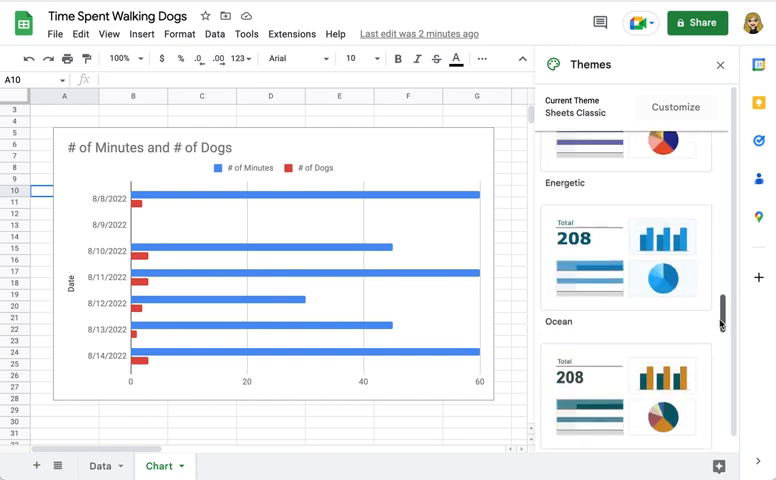
scroll(down, 3)
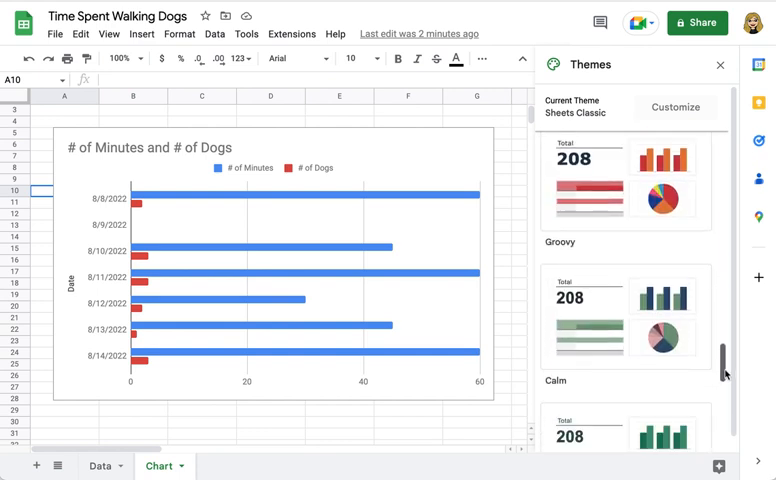
scroll(down, 3)
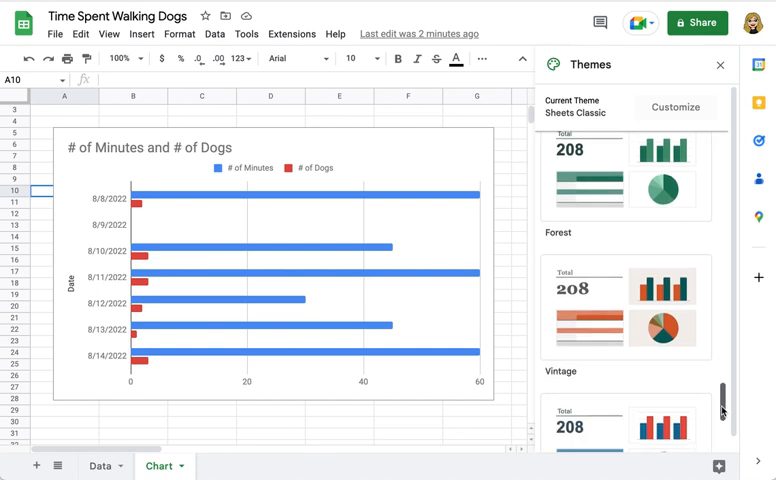
Apply the Vintage theme, giving the dog-walking chart serif text and earthy colours
click(628, 310)
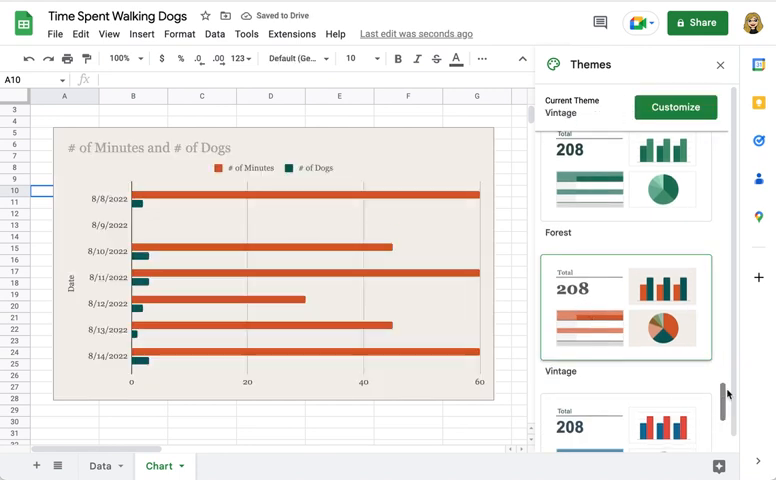
scroll(down, 3)
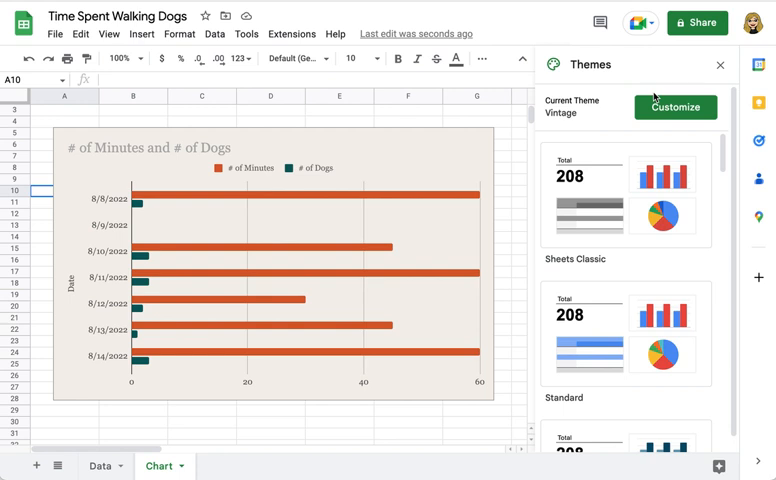
Customize the theme with Tahoma as the chart font and black text
click(676, 108)
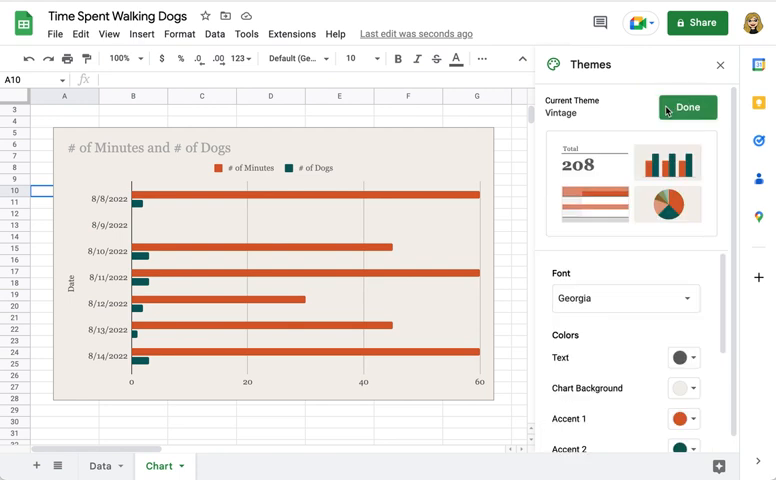
mouse_move(660, 122)
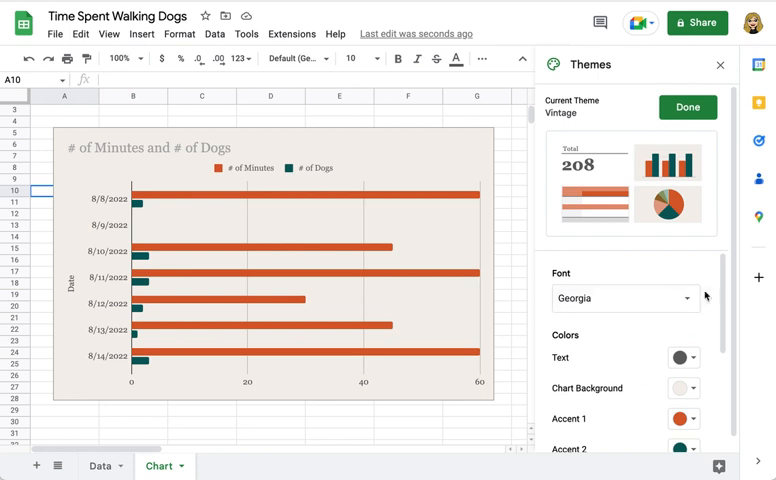
click(624, 298)
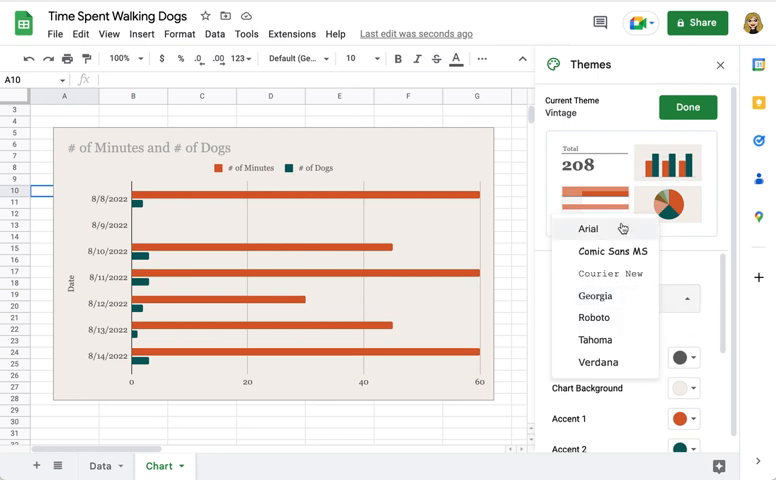
mouse_move(596, 340)
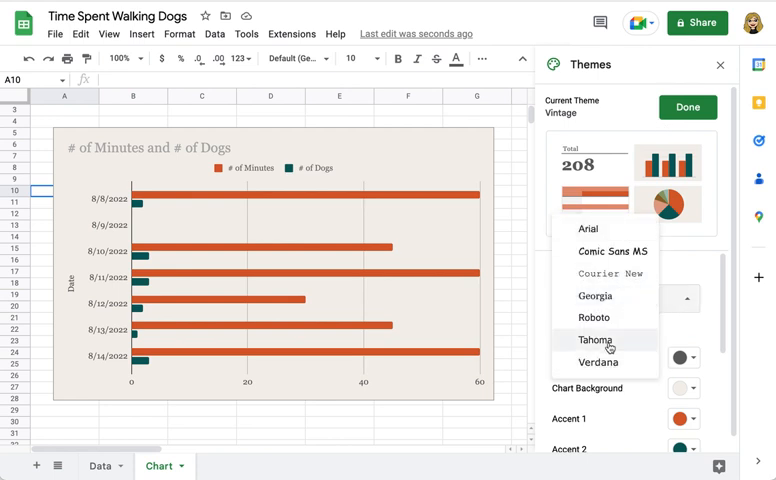
click(596, 340)
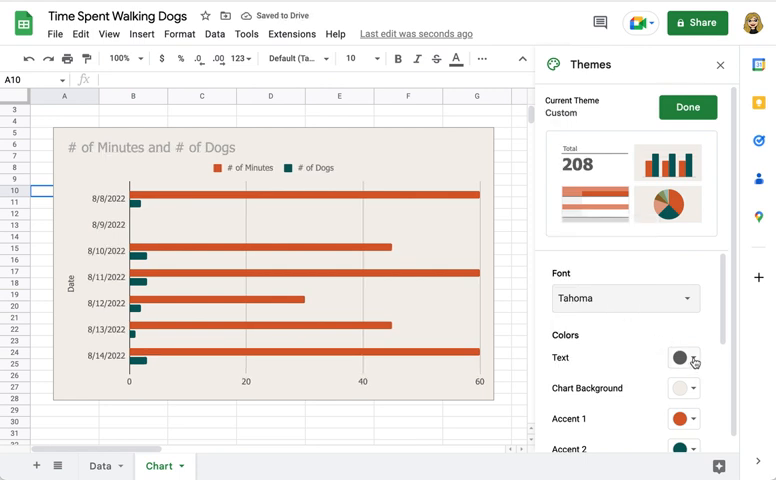
click(684, 356)
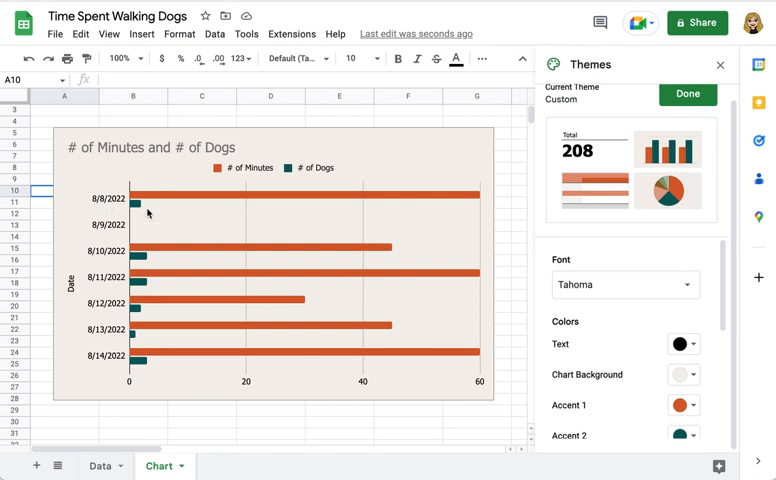
mouse_move(752, 290)
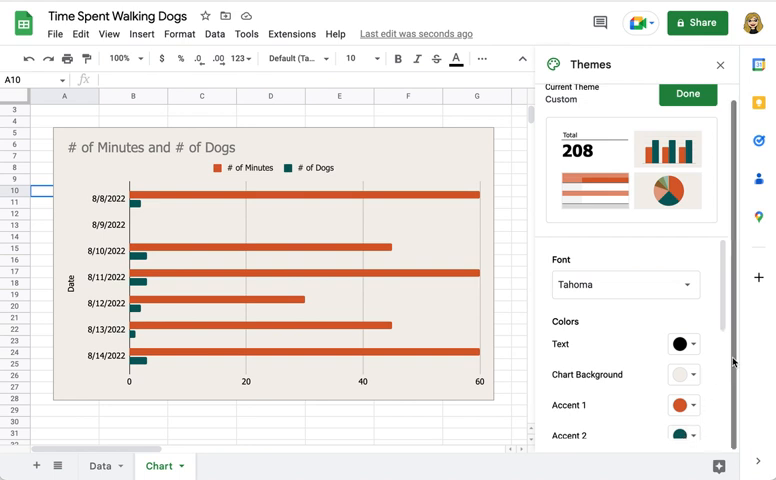
Set Accent 2 to dark brown and Accent 1 to green for the dogs and minutes bars
scroll(down, 3)
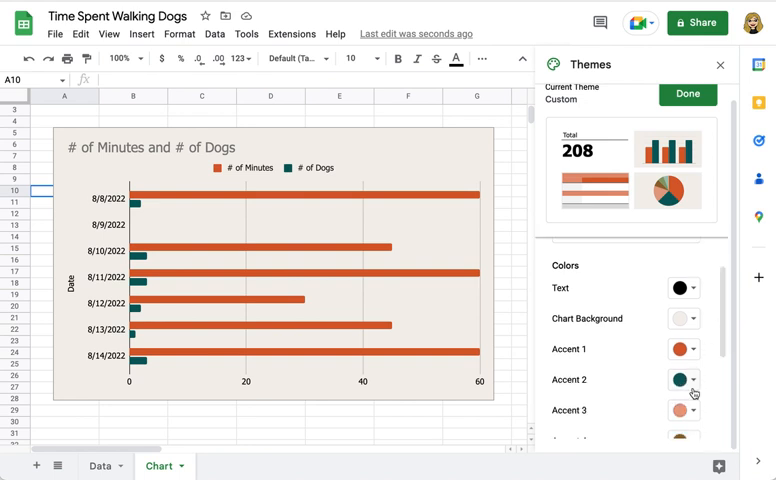
click(688, 380)
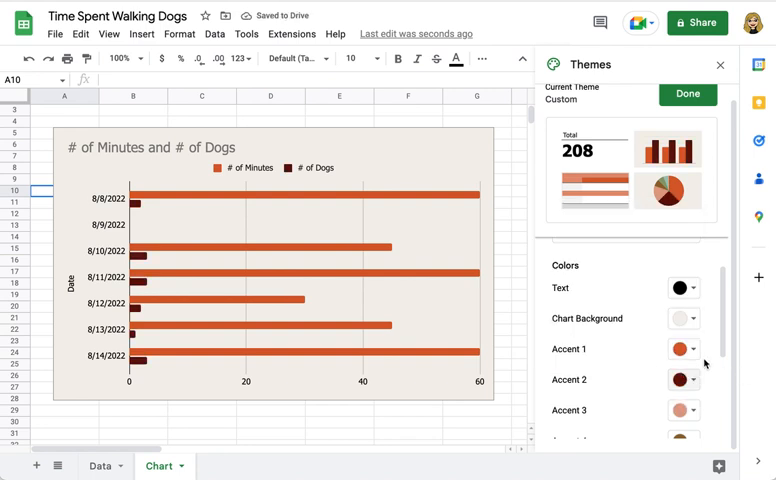
click(684, 348)
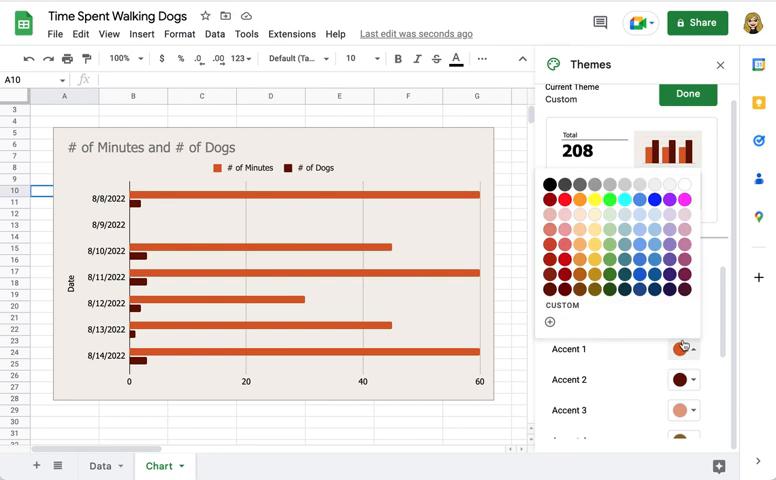
click(610, 276)
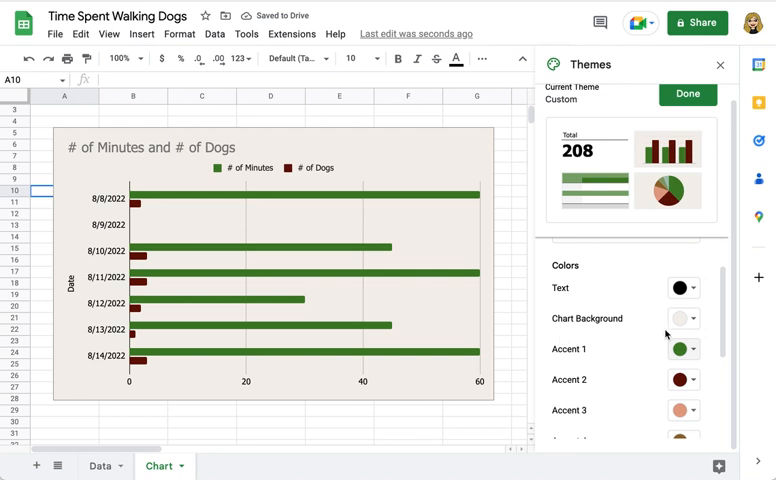
click(696, 318)
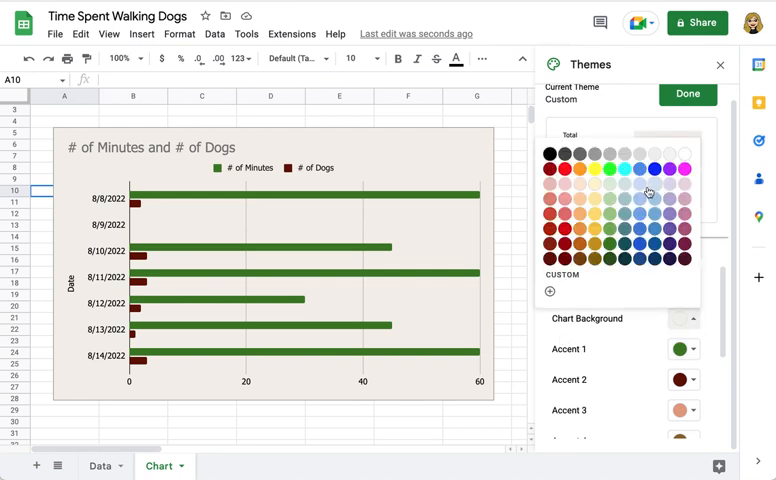
Make the chart background light blue in the custom theme
click(650, 192)
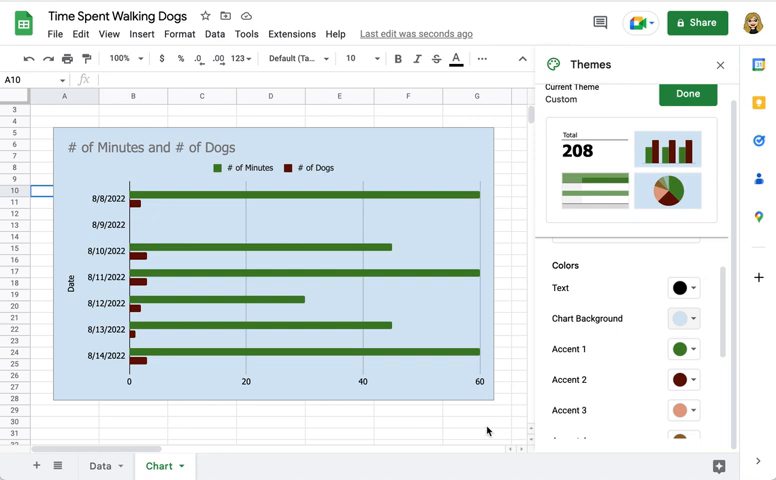
scroll(down, 3)
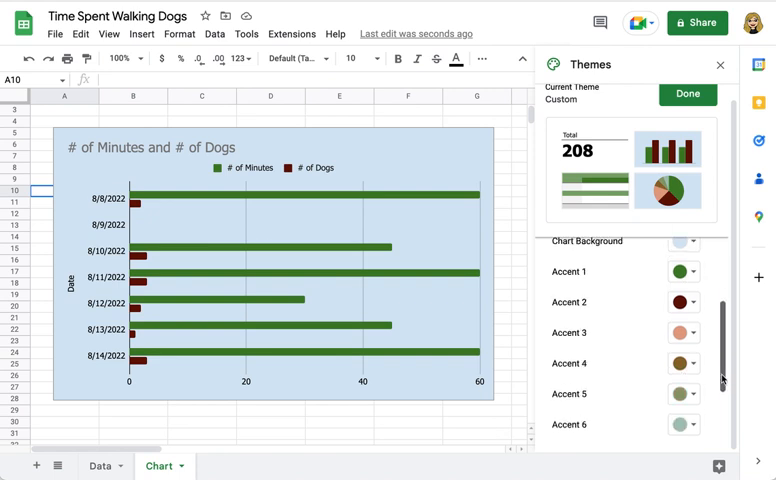
scroll(down, 3)
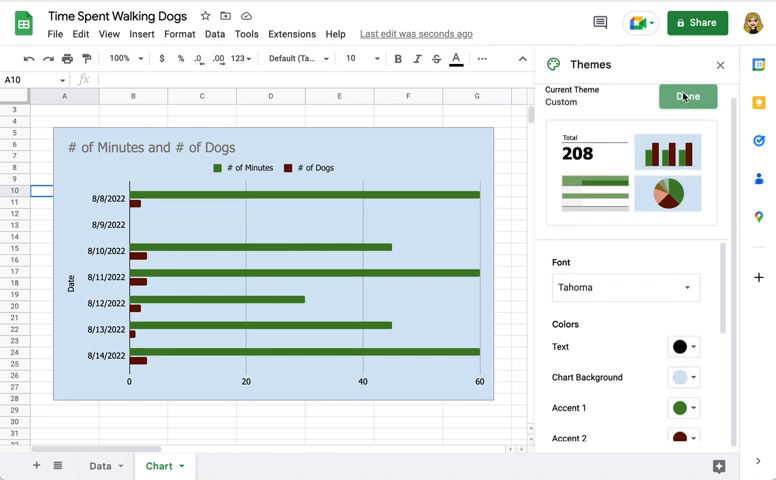
Save the custom theme with Done and close the Themes sidebar
click(686, 96)
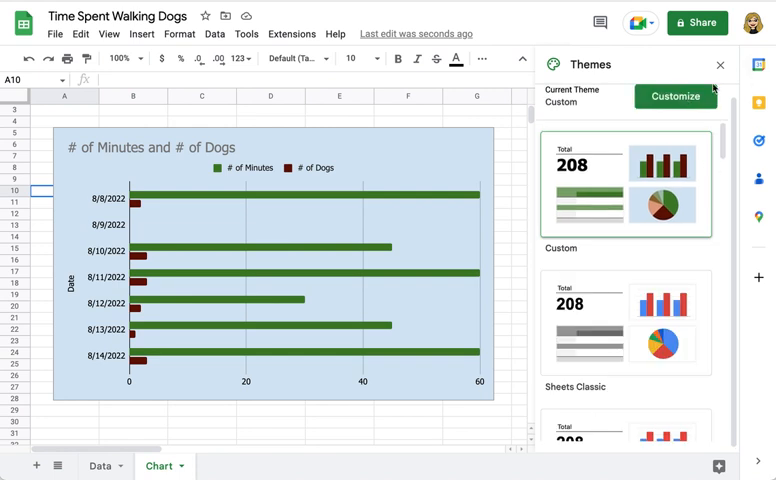
mouse_move(720, 64)
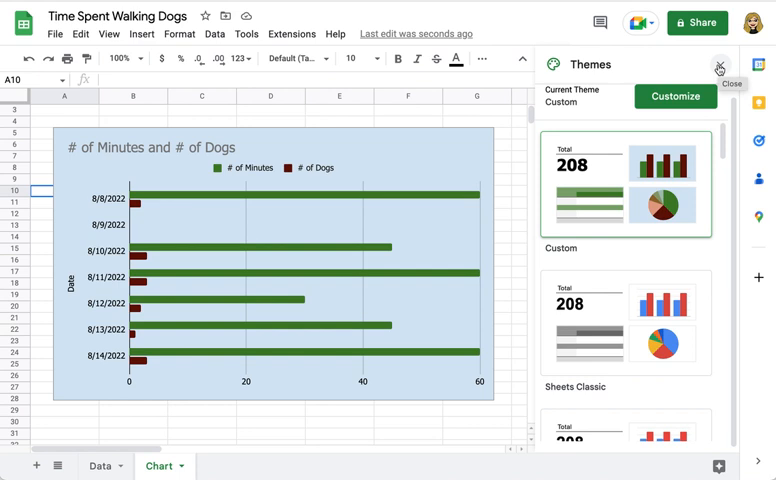
click(720, 64)
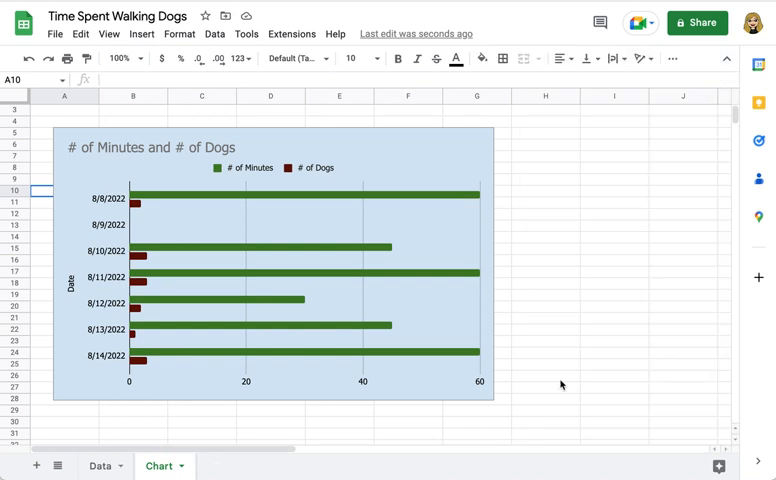